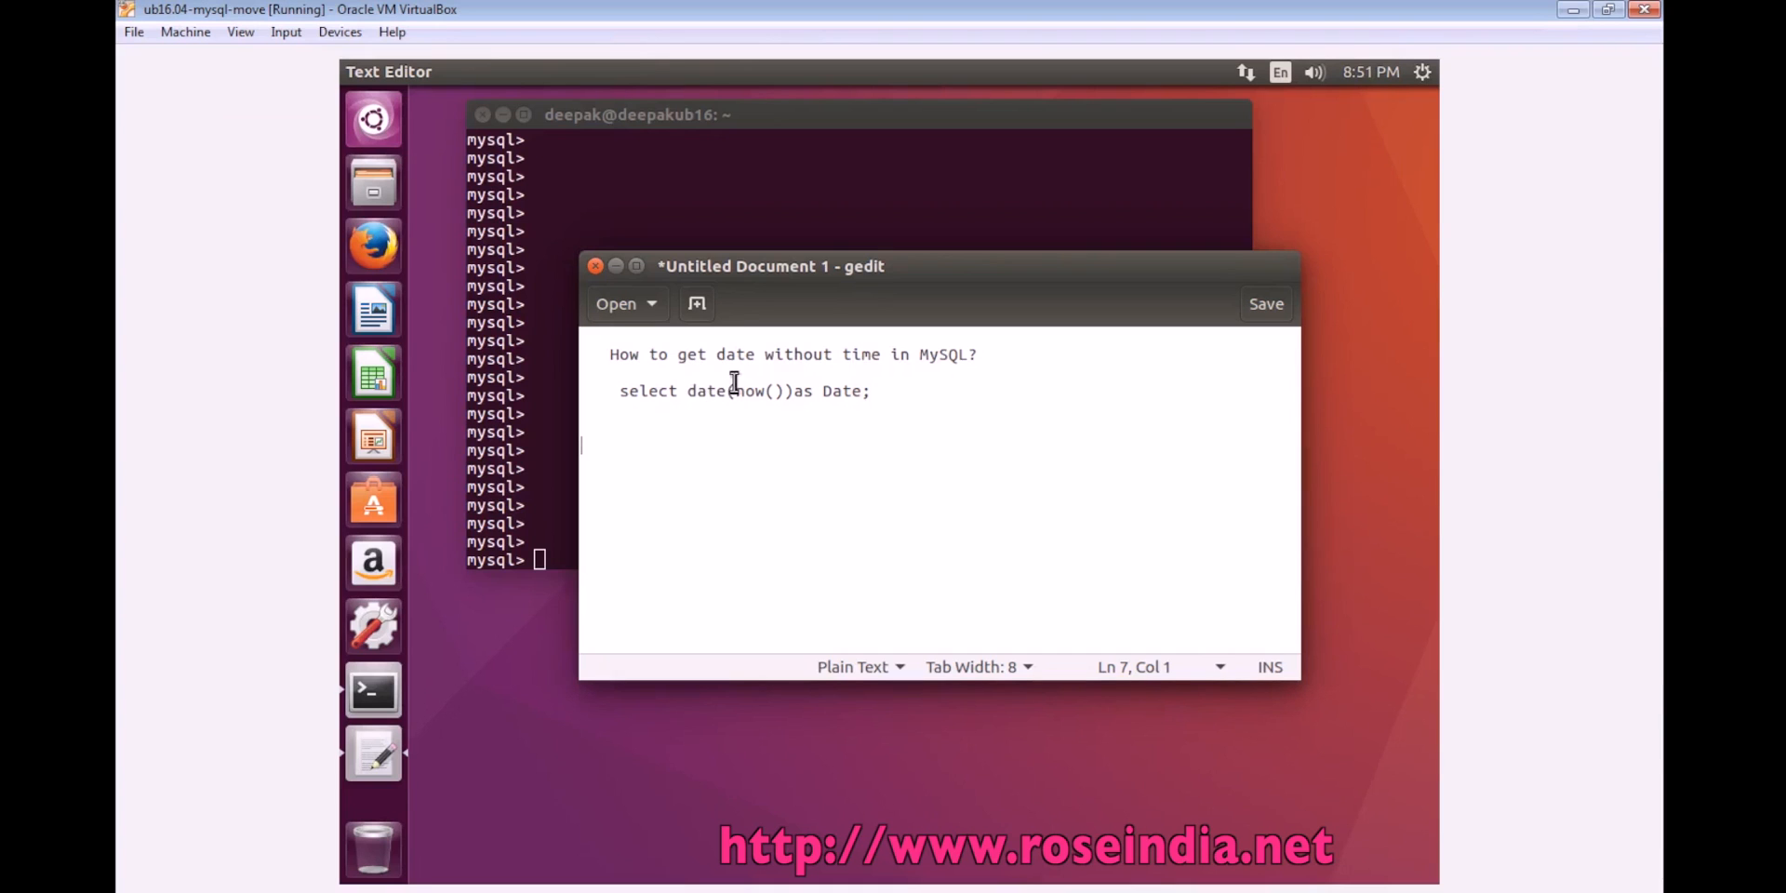
Select the date(now()) as Date query text and open its context menu to paste
left_click_drag(800, 355, 976, 355)
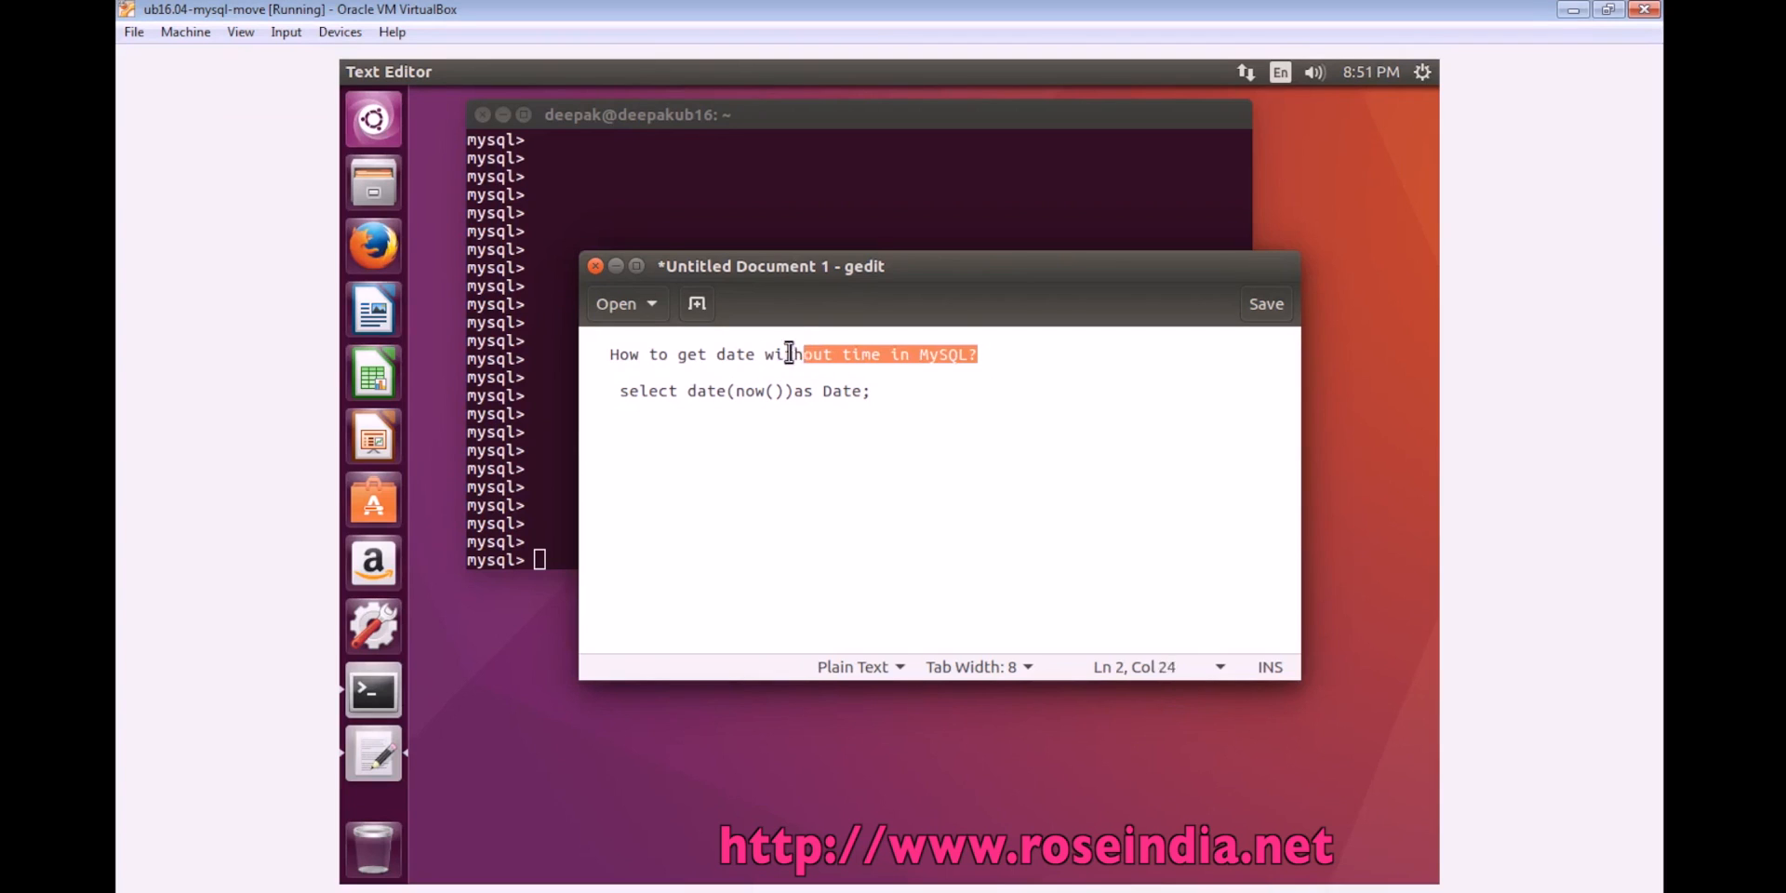
double_click(706, 391)
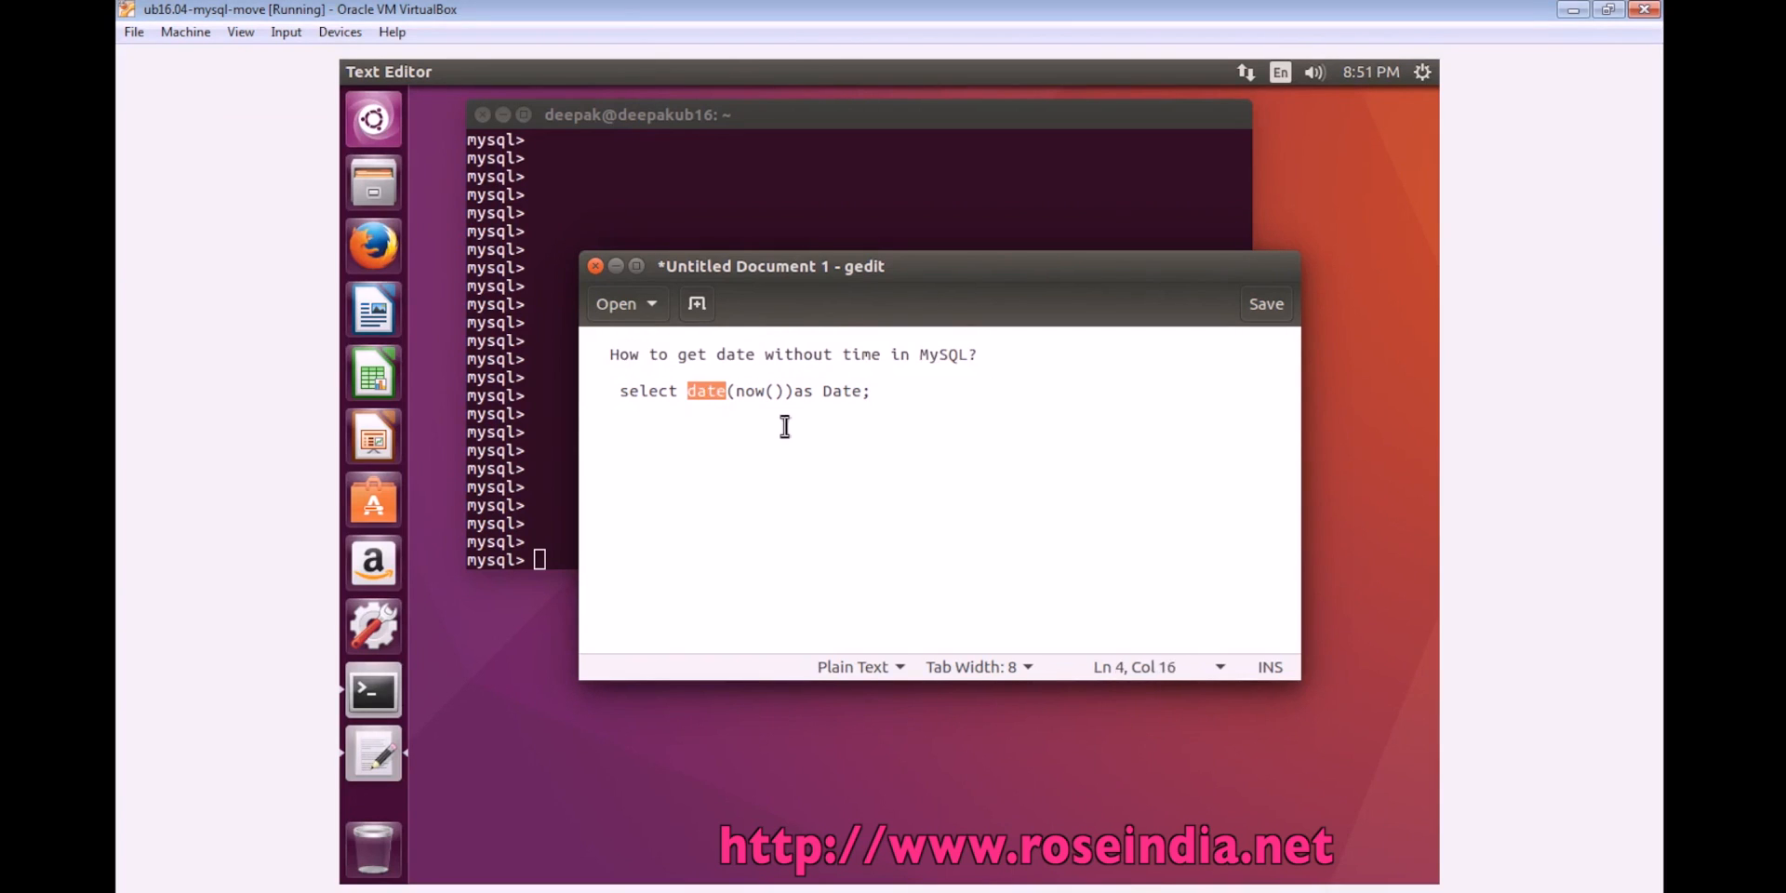
left_click(744, 392)
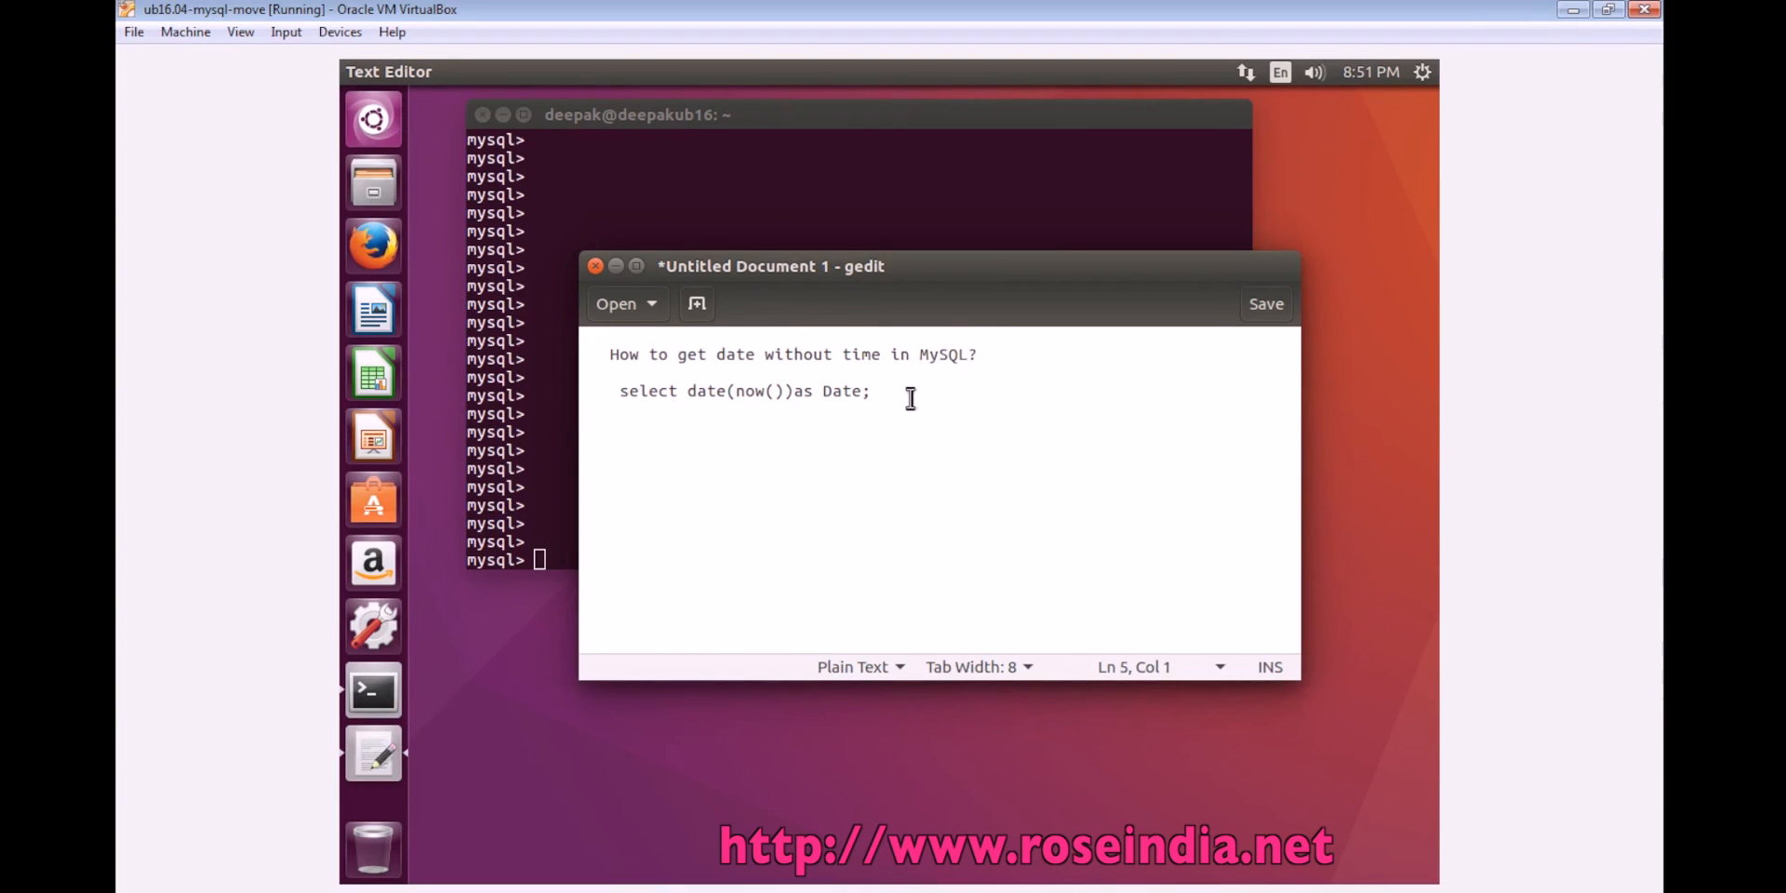
right_click(743, 391)
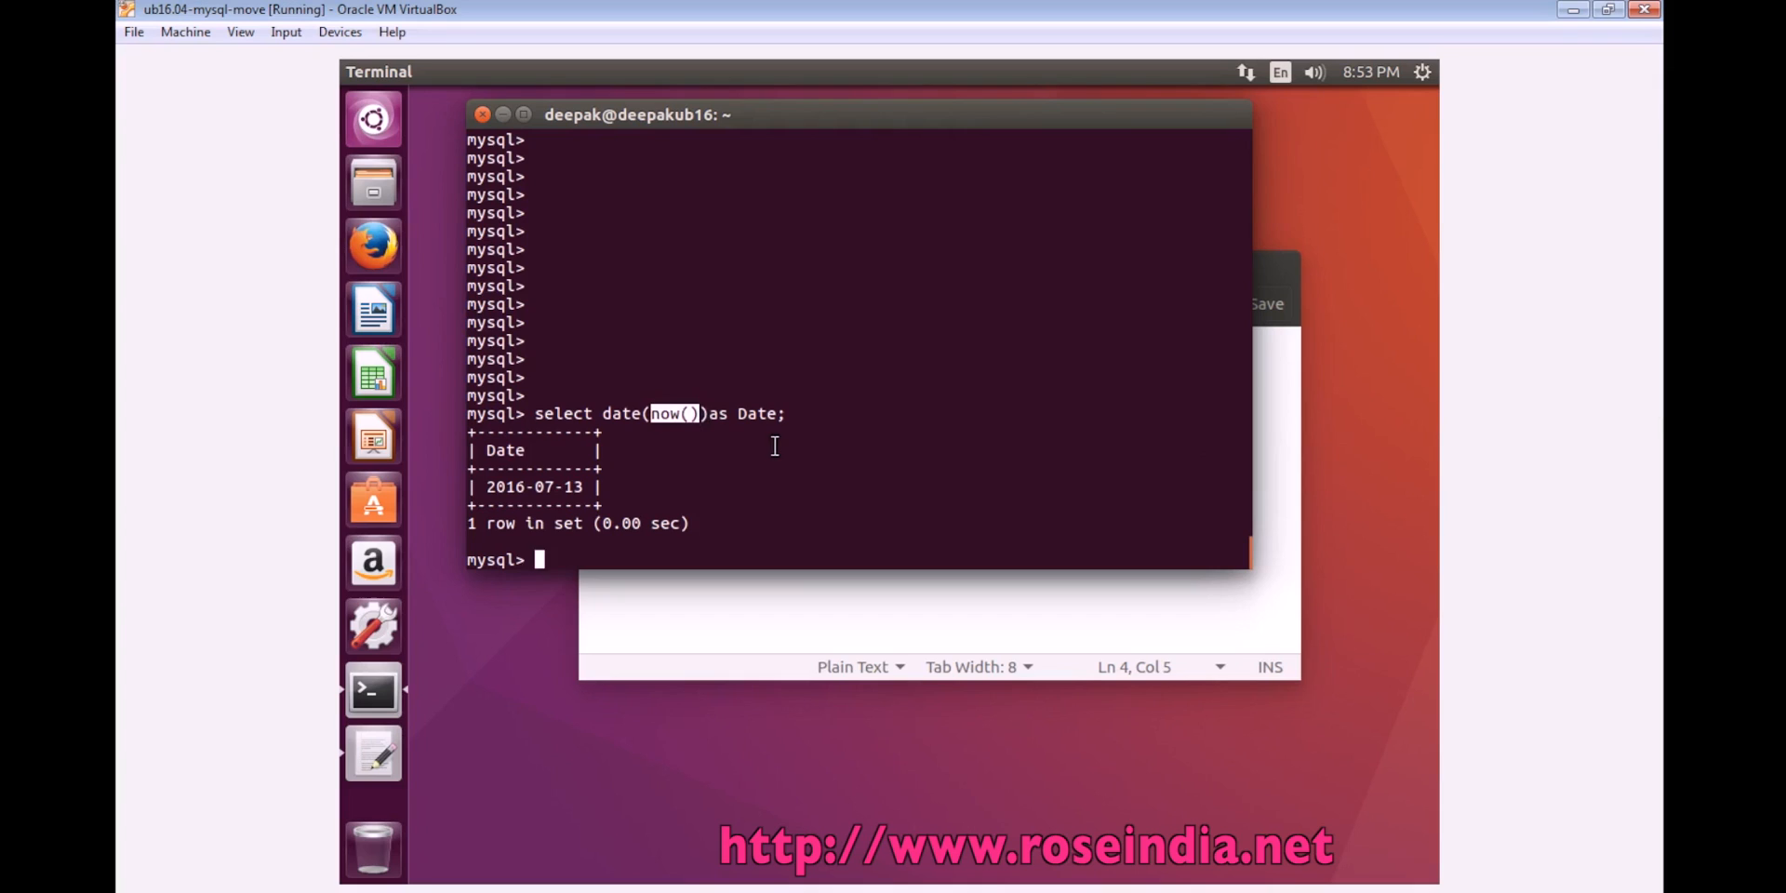
mouse_move(657, 414)
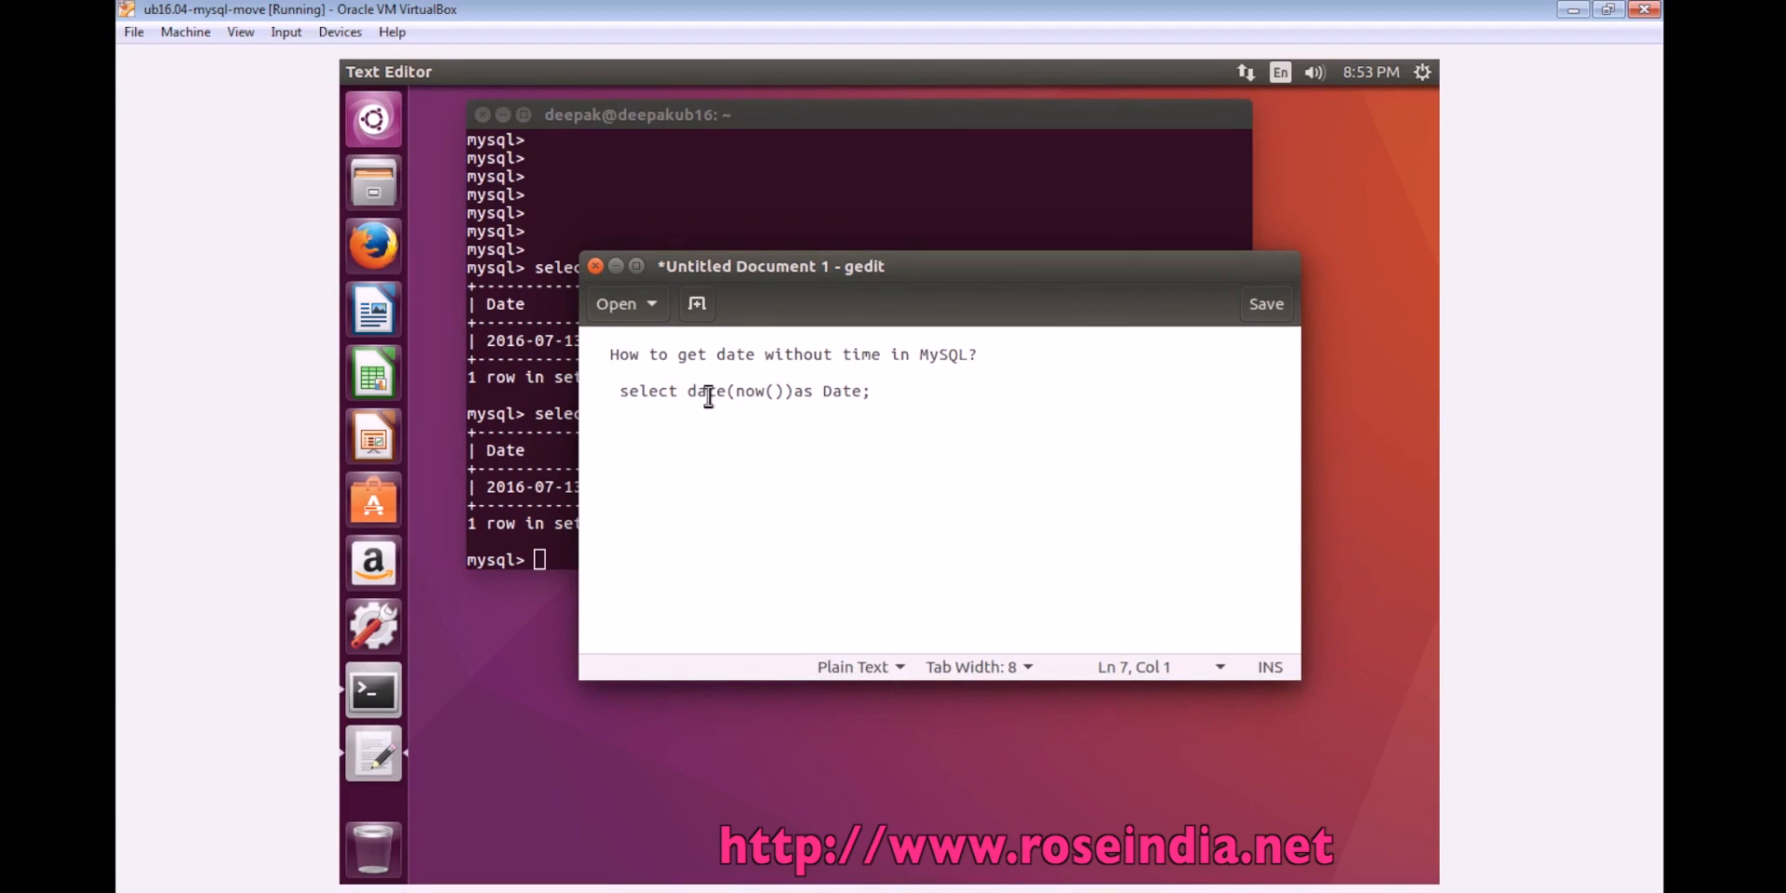
Select the word 'now' in the gedit query before moving to the RoseIndia page
left_click(745, 392)
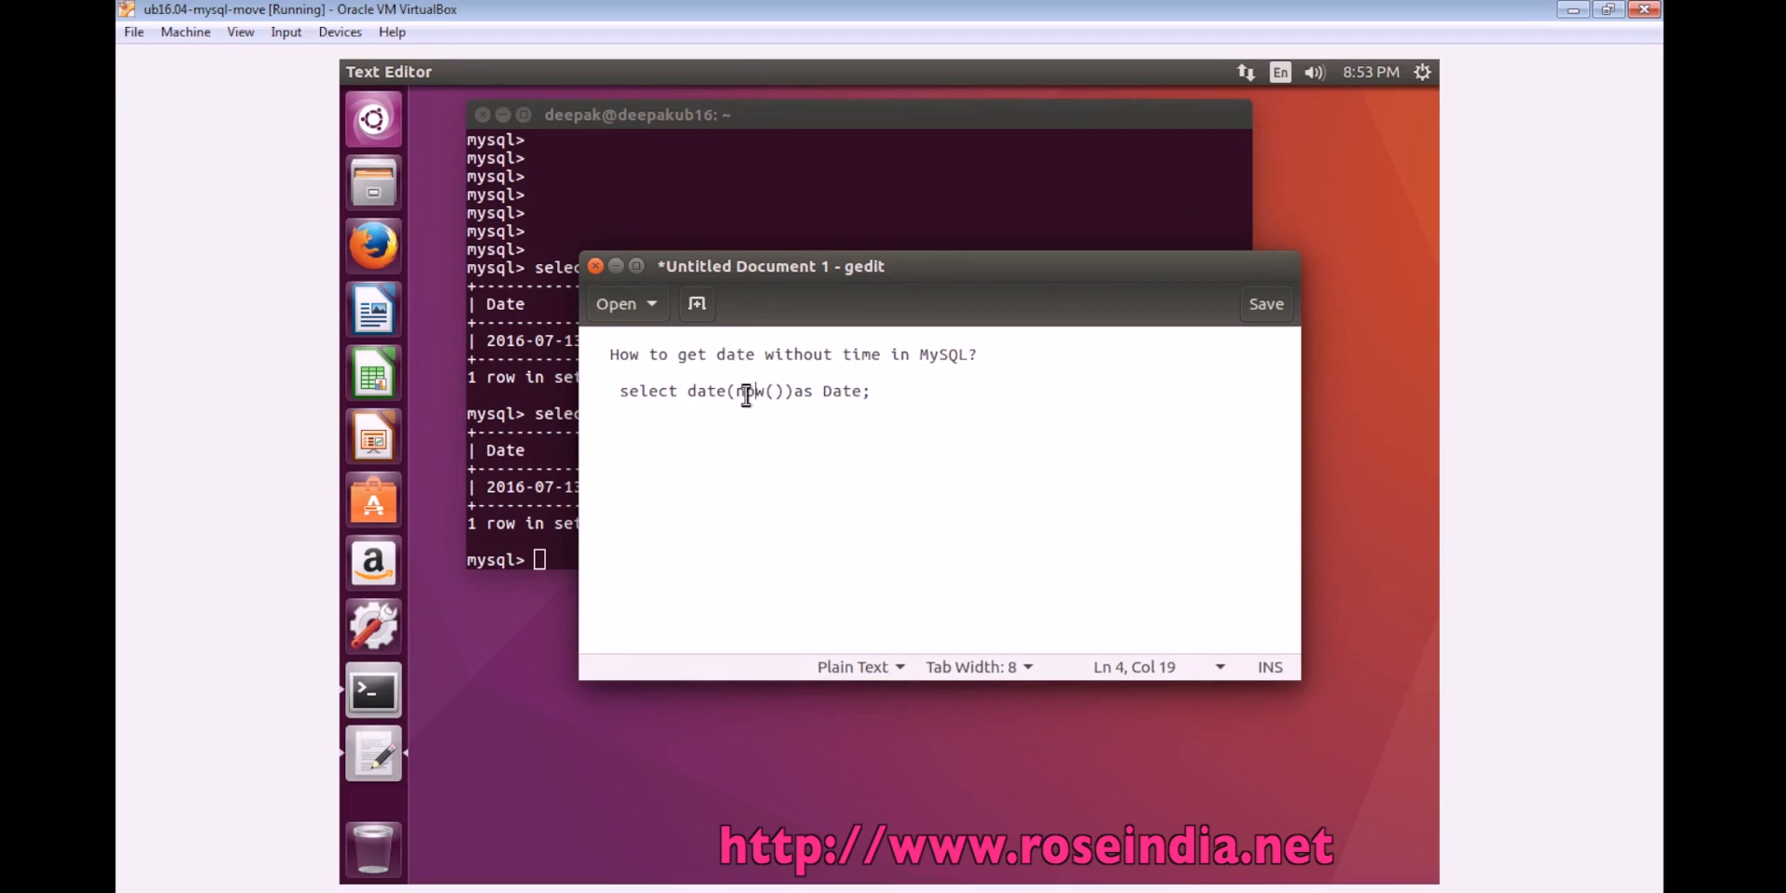
double_click(749, 392)
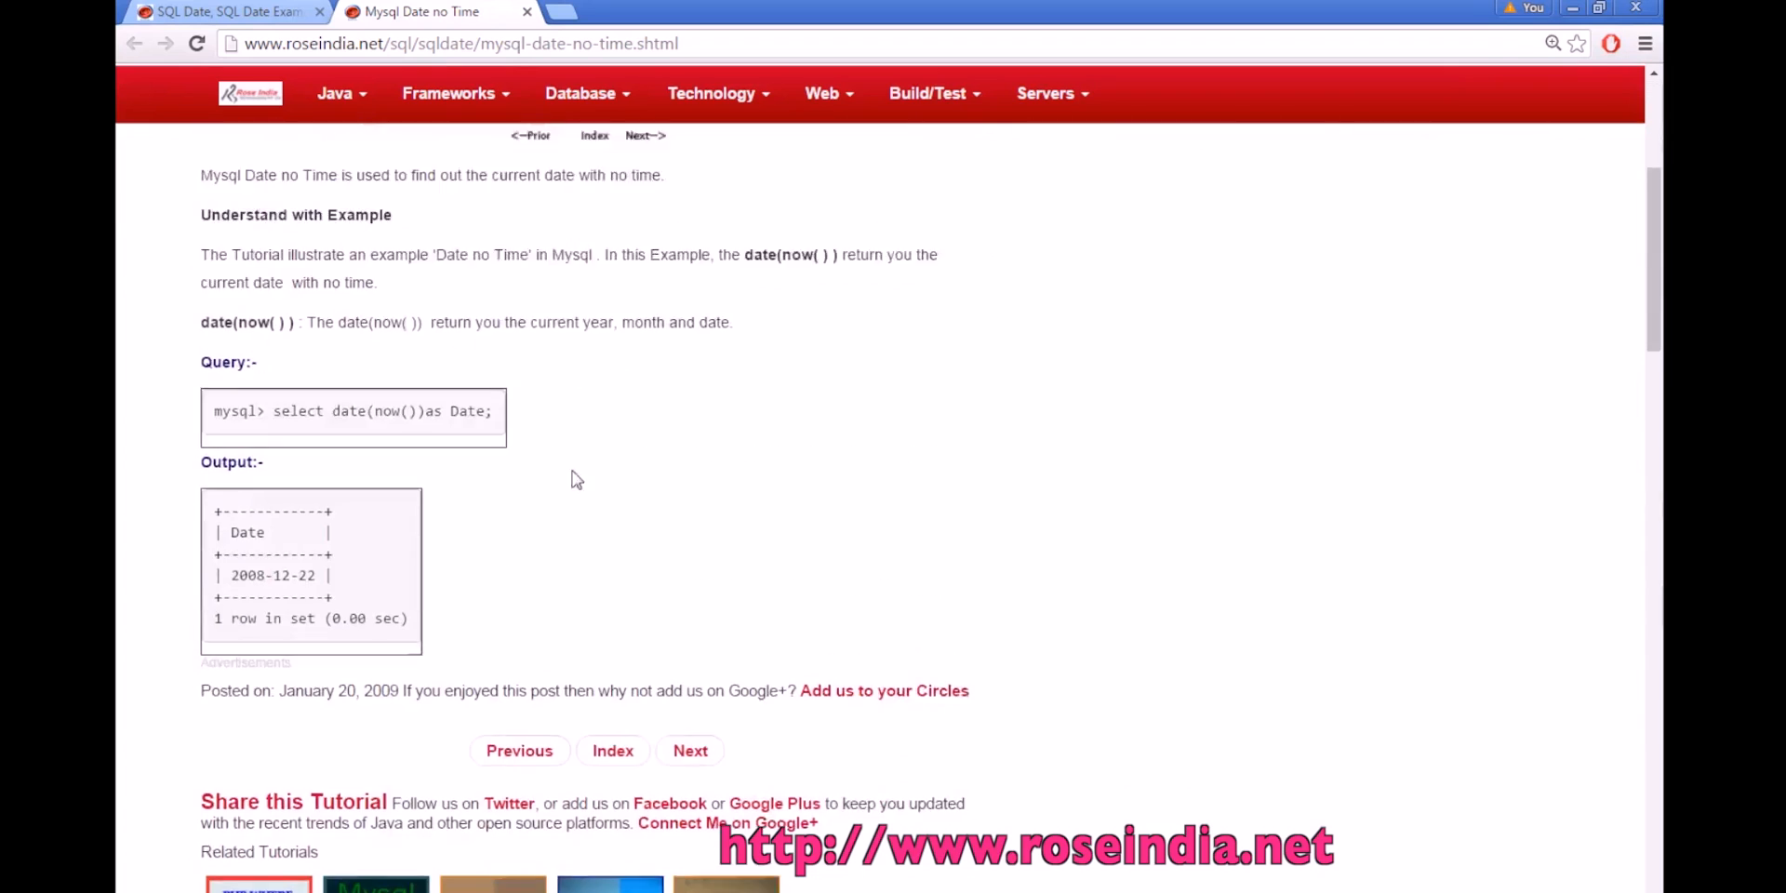
Scroll to the page top and open the Java menu's topic list
scroll("up", 3)
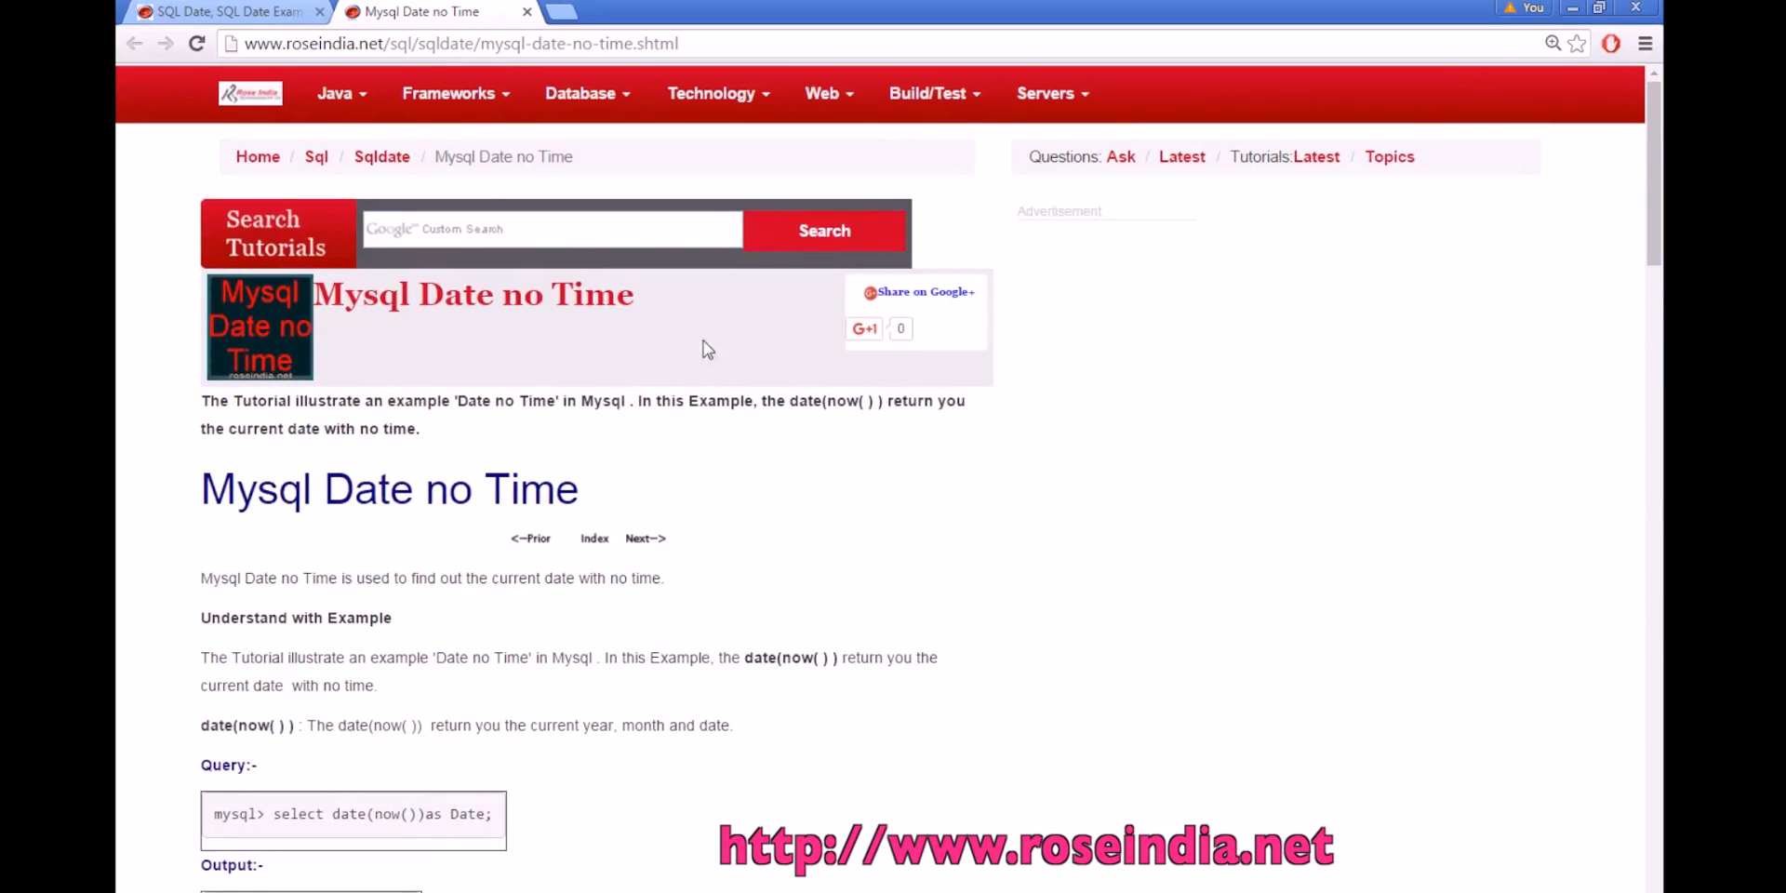
left_click(335, 93)
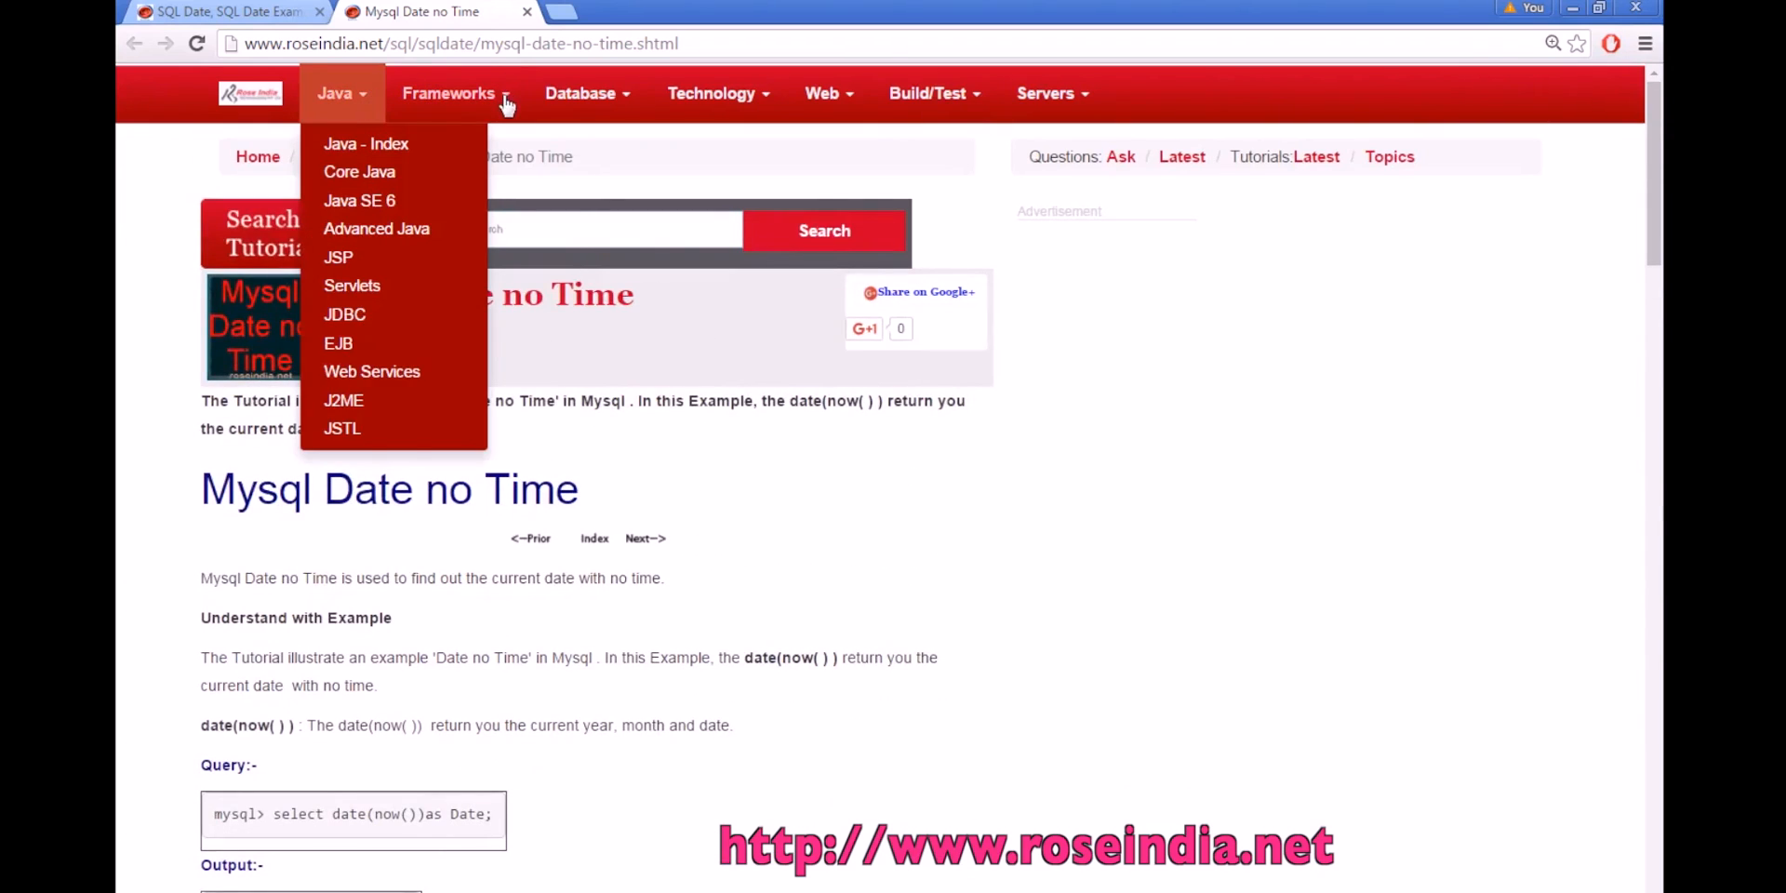